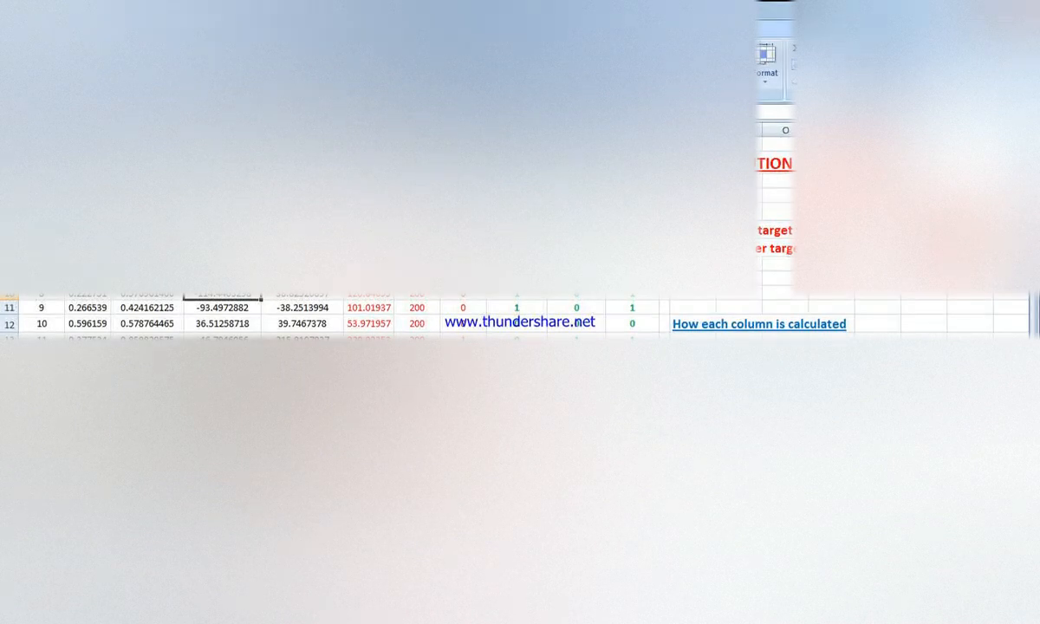
scroll("down", 3)
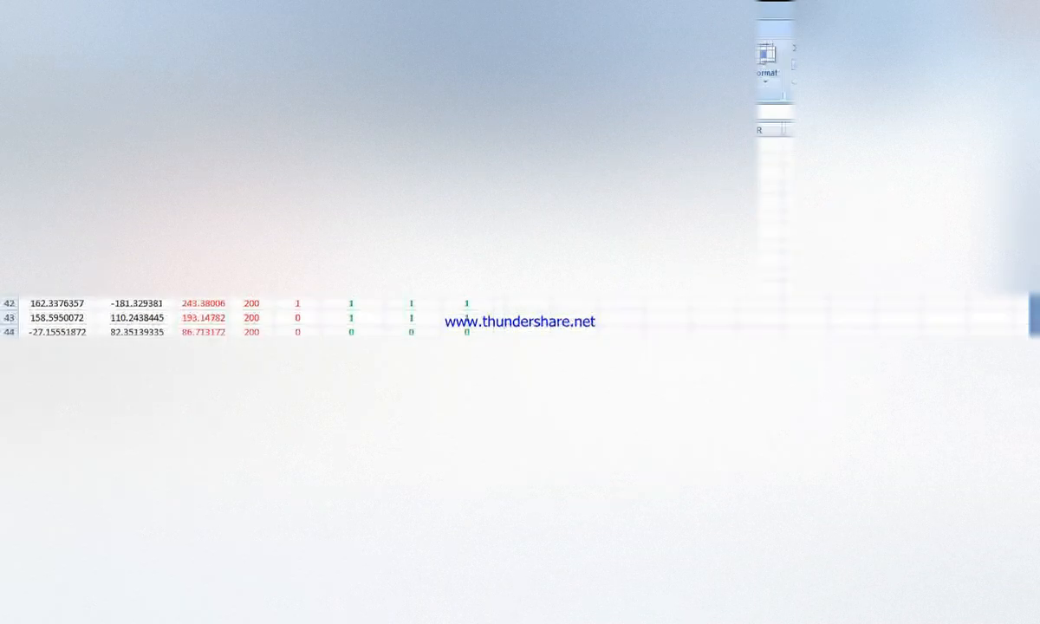